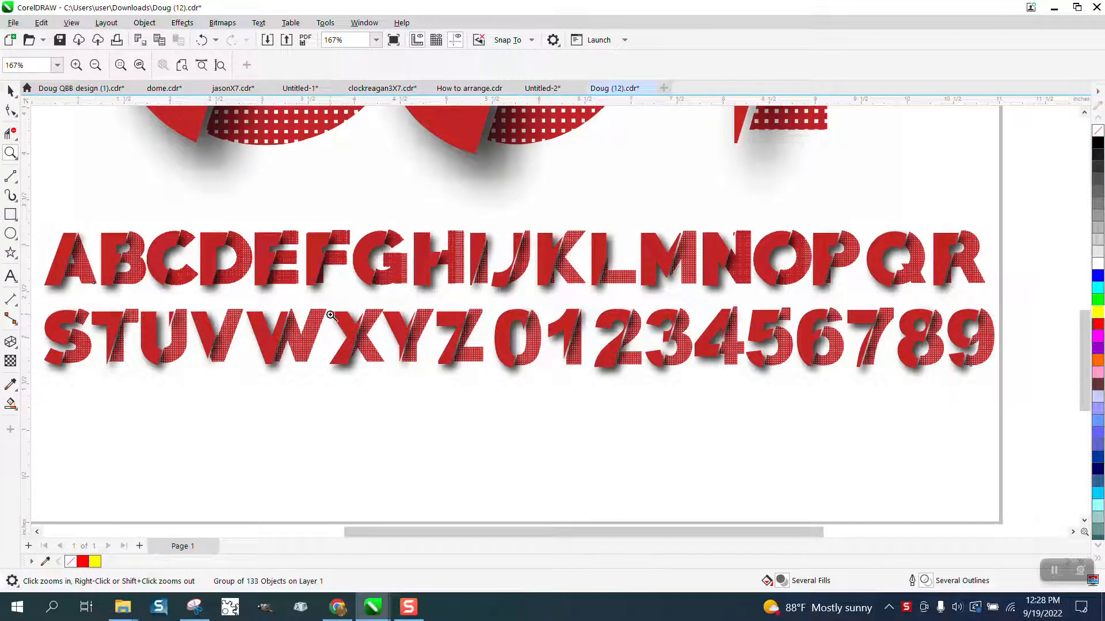
# - Draw a rectangle around the red alphabet, test a yellow backdrop behind it, then remove the fill
pyautogui.click(332, 315)
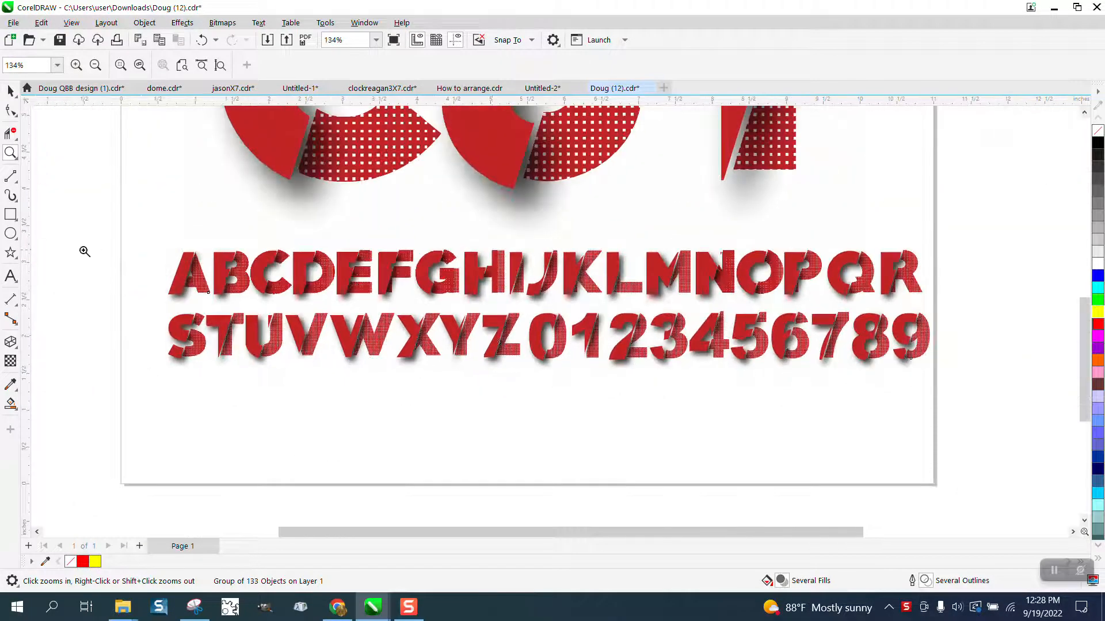
pyautogui.moveTo(111, 219); pyautogui.dragTo(377, 359)
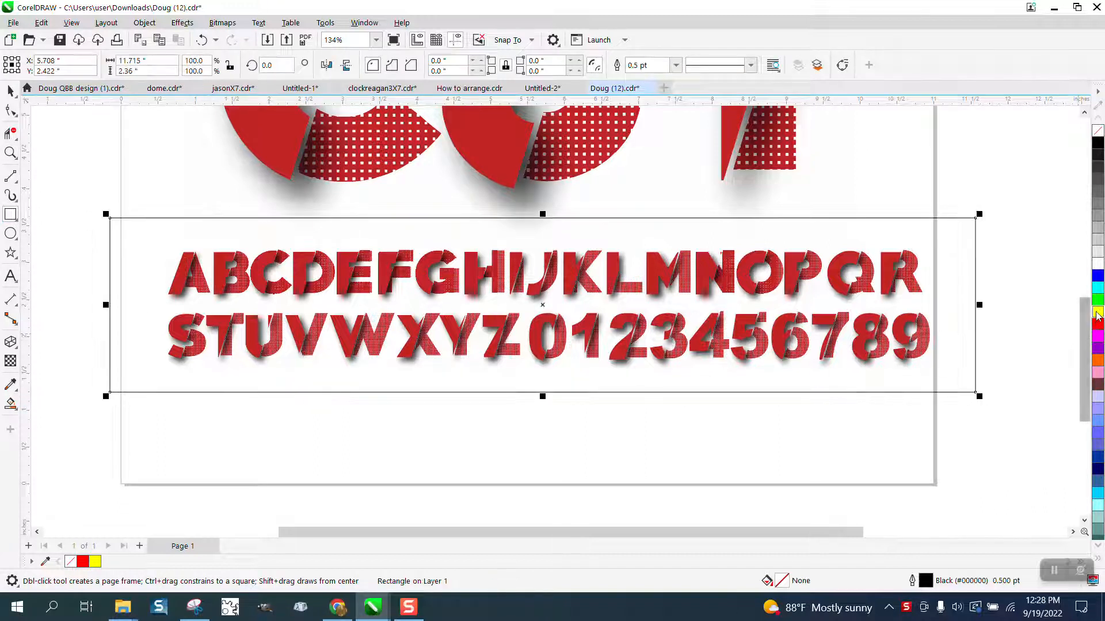
pyautogui.click(144, 22)
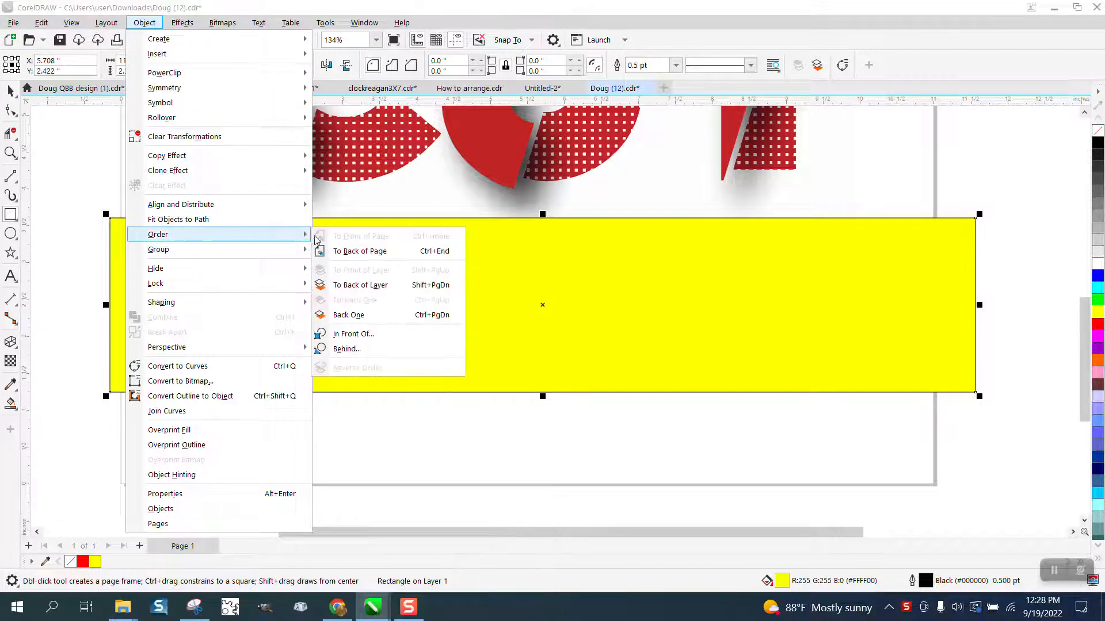
pyautogui.click(359, 251)
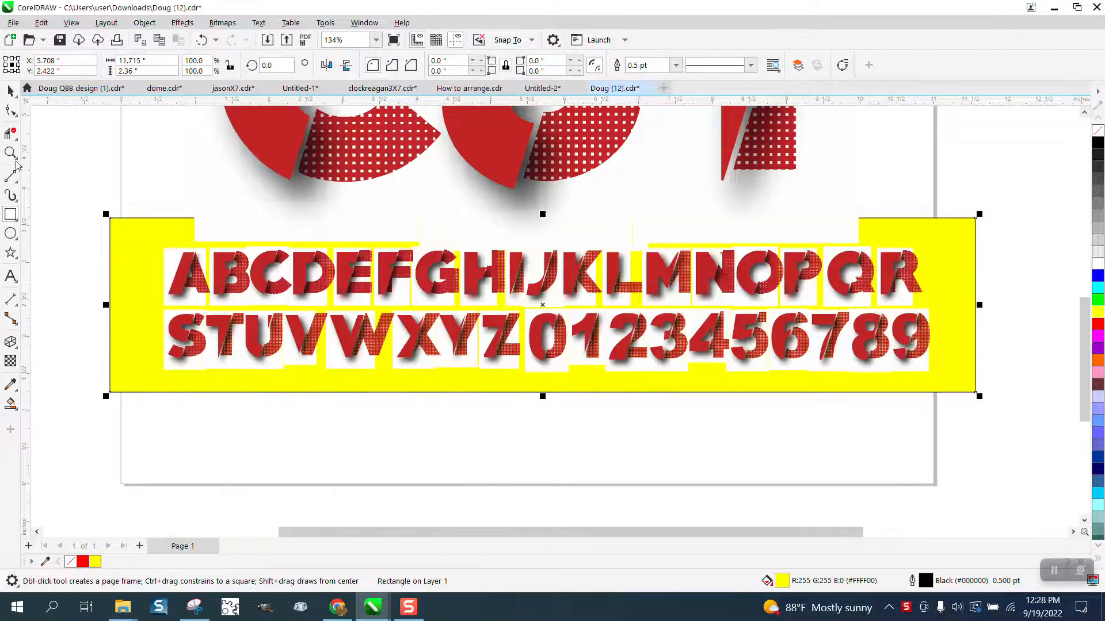
pyautogui.click(10, 153)
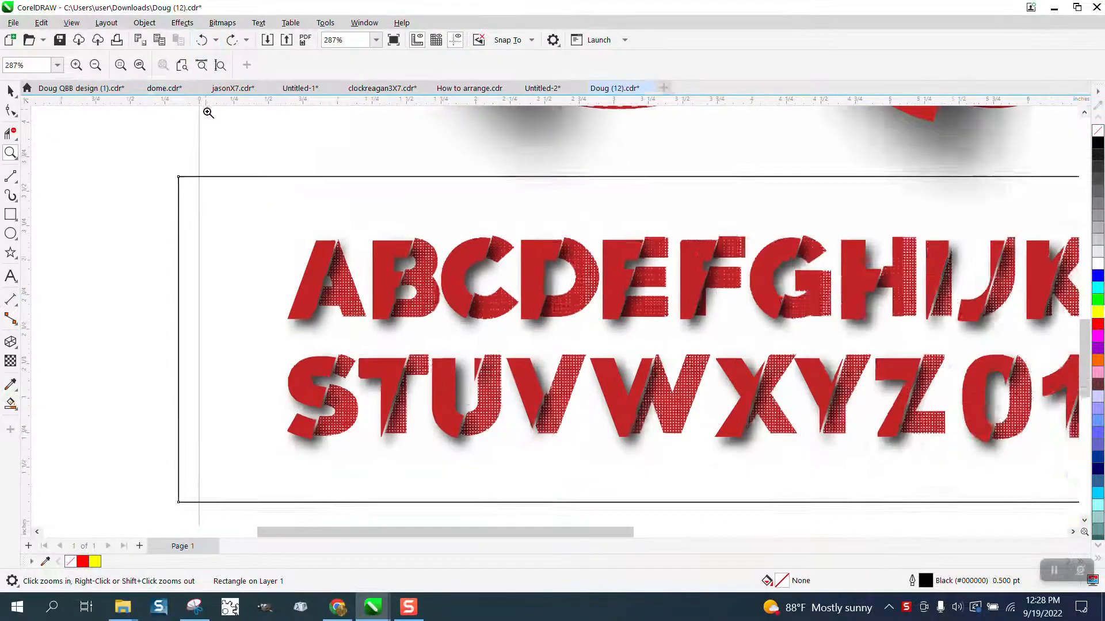
# - Ungroup the 133-object alphabet group, then ungroup a selected shadow bitmap further
pyautogui.click(10, 90)
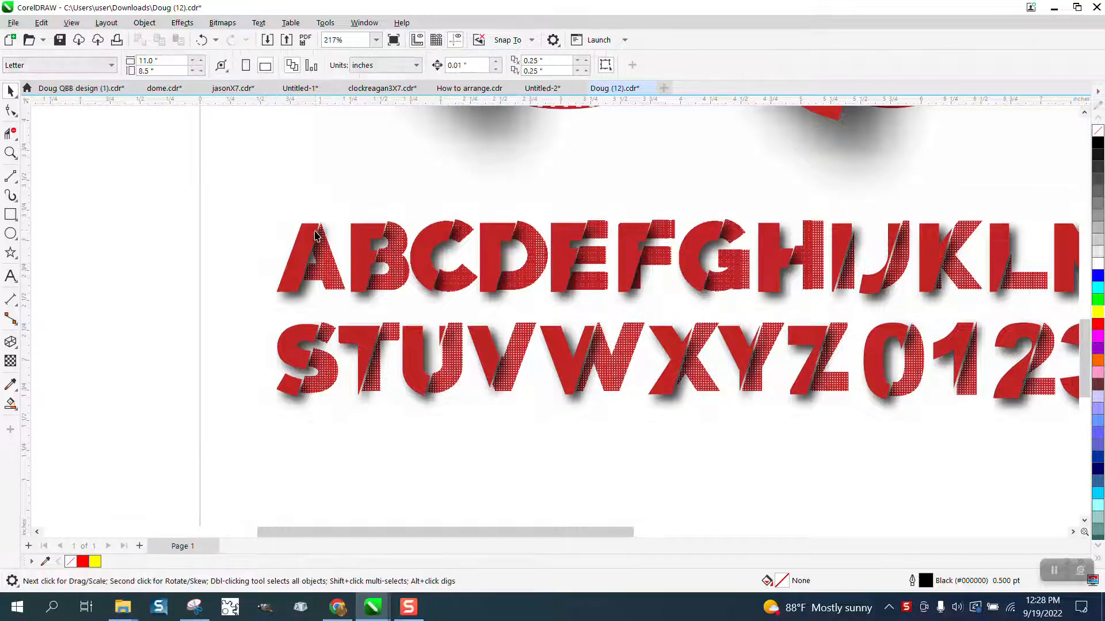
pyautogui.click(316, 236)
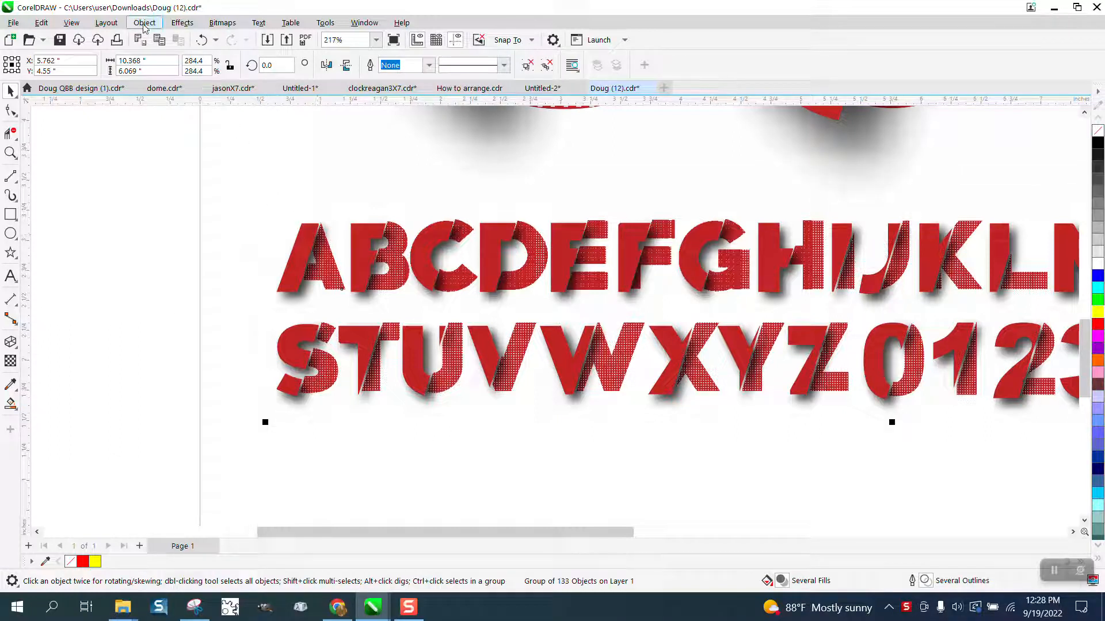
pyautogui.click(144, 22)
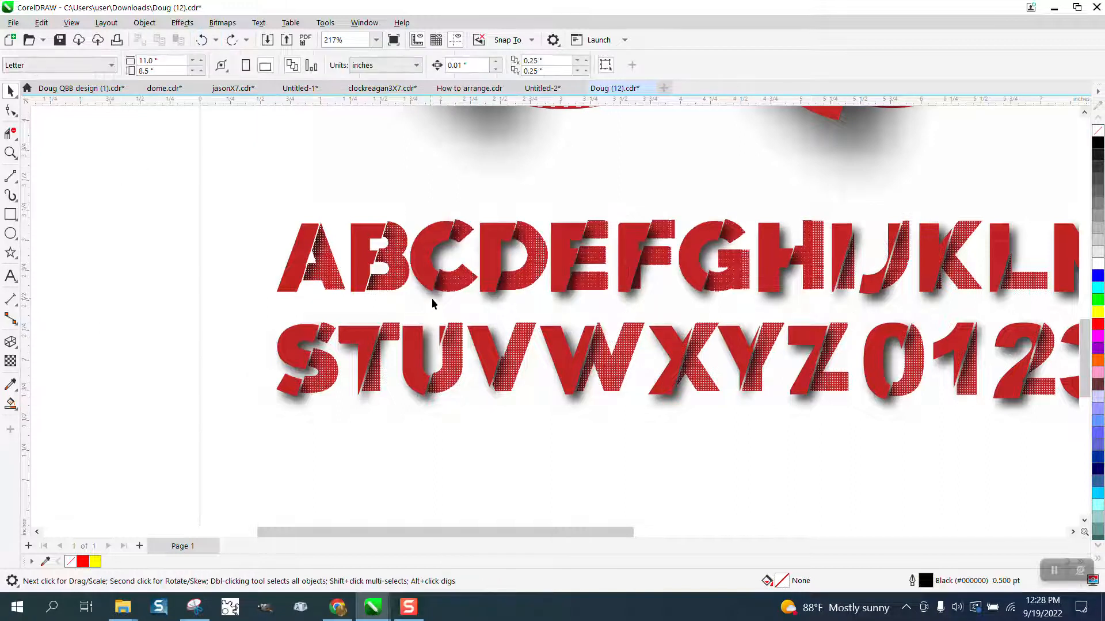
pyautogui.click(433, 304)
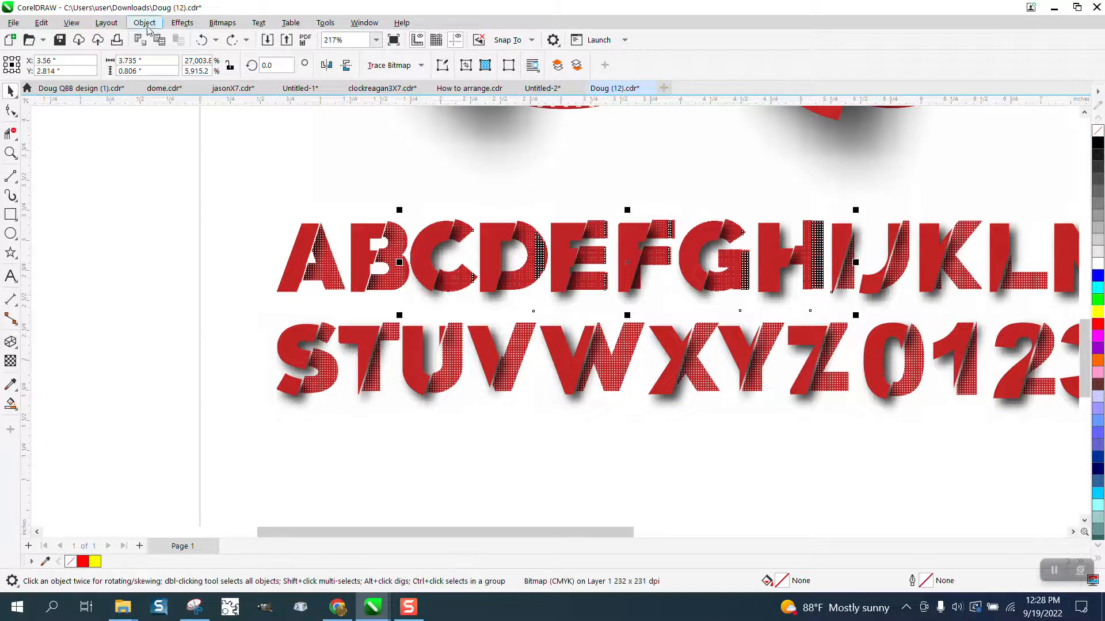
pyautogui.click(144, 22)
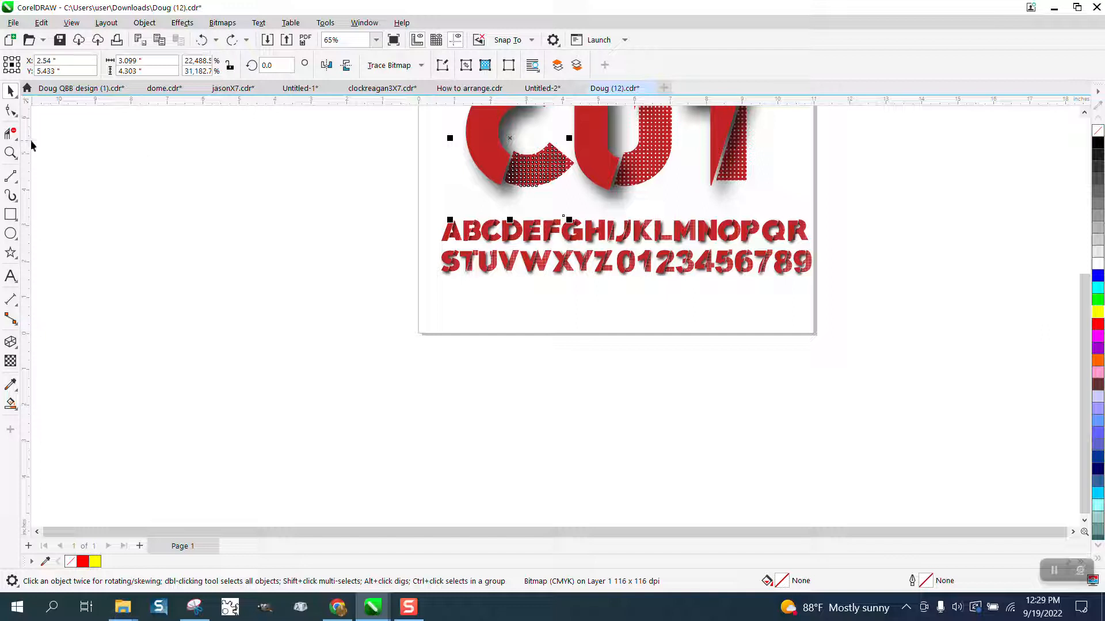
pyautogui.click(223, 238)
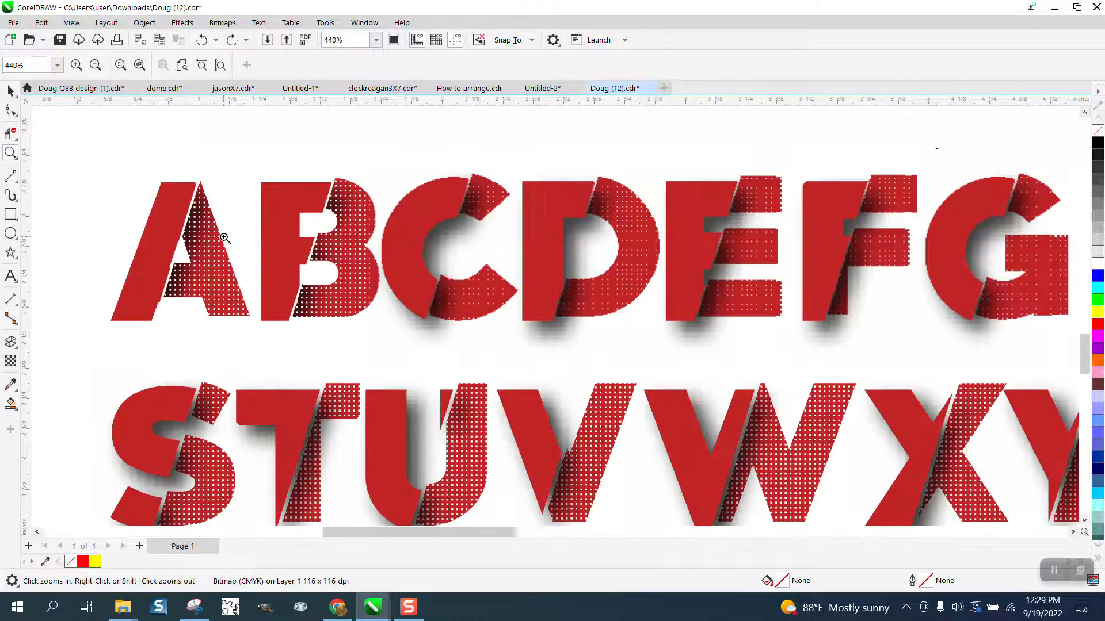
pyautogui.click(223, 238)
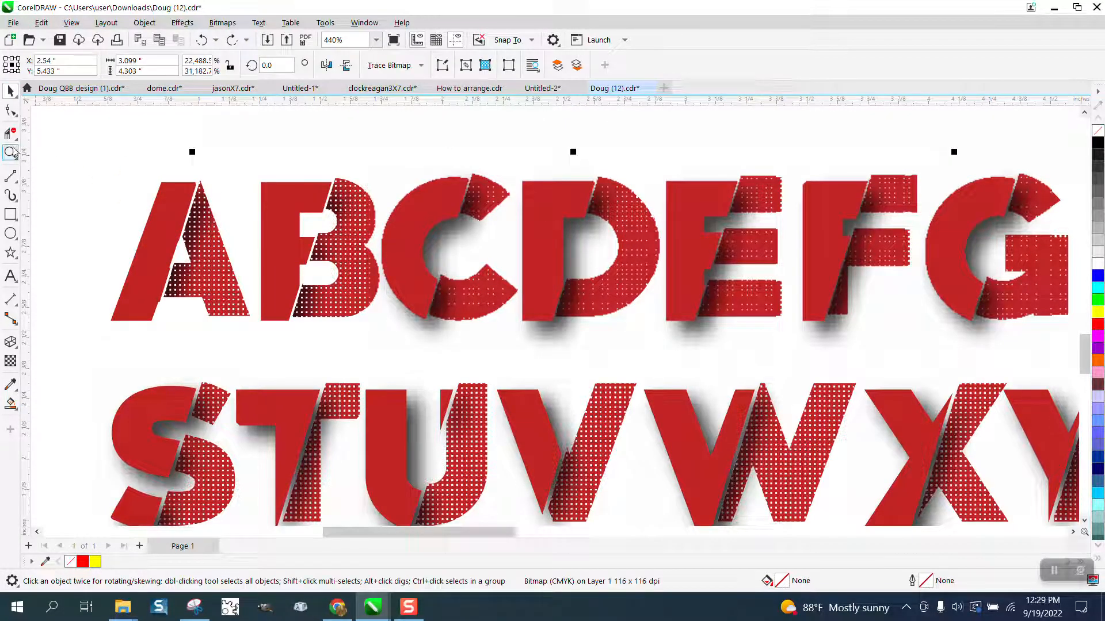
pyautogui.click(298, 214)
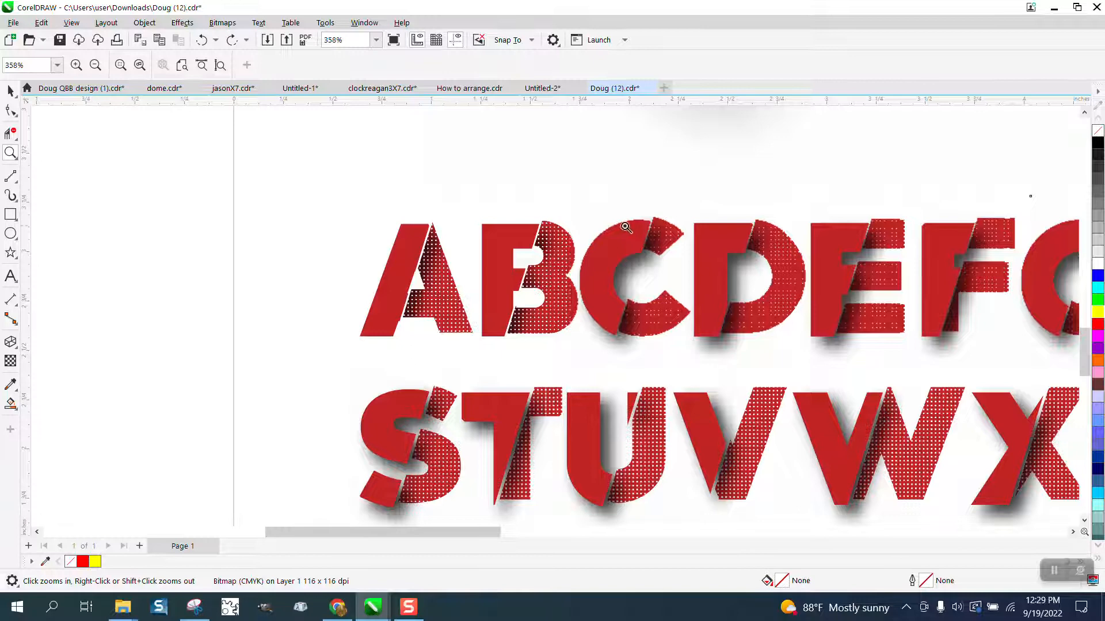
pyautogui.click(624, 227)
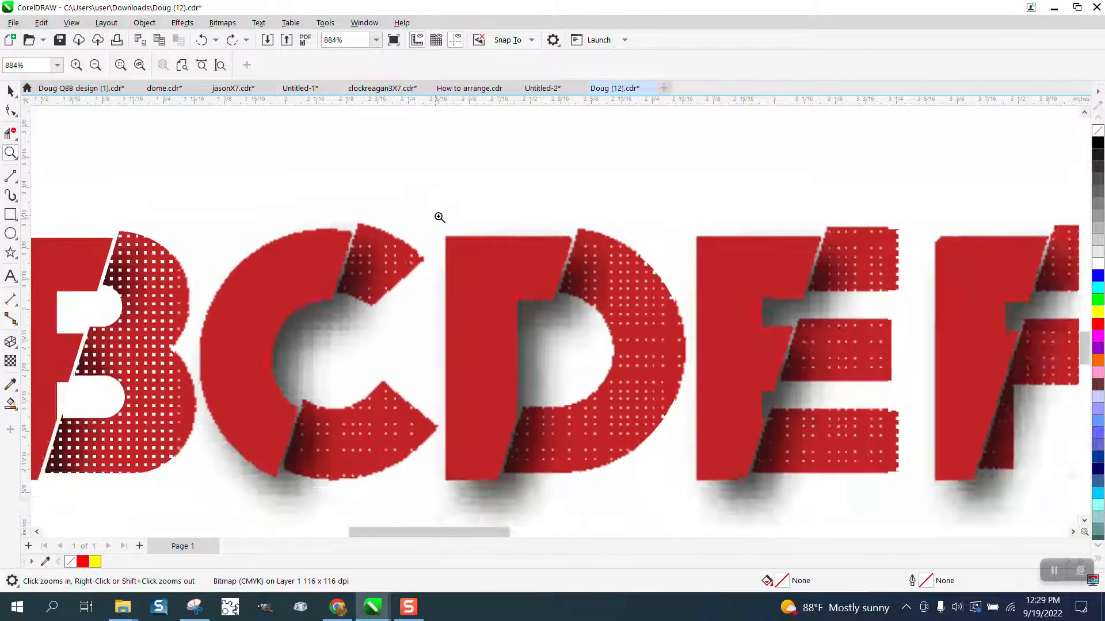
pyautogui.click(440, 217)
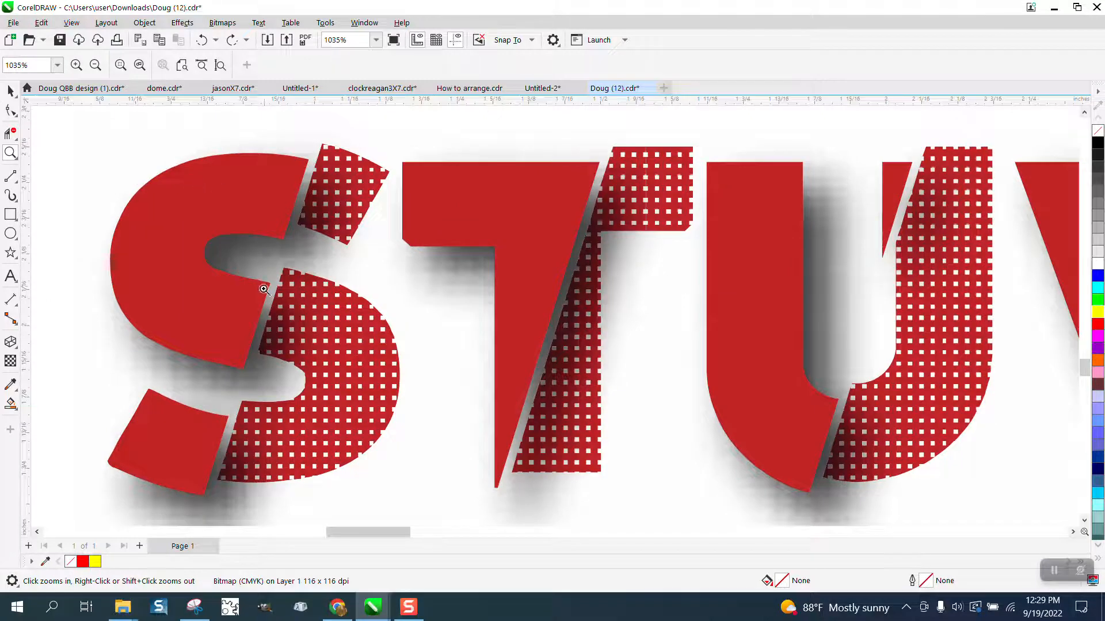
pyautogui.click(263, 289)
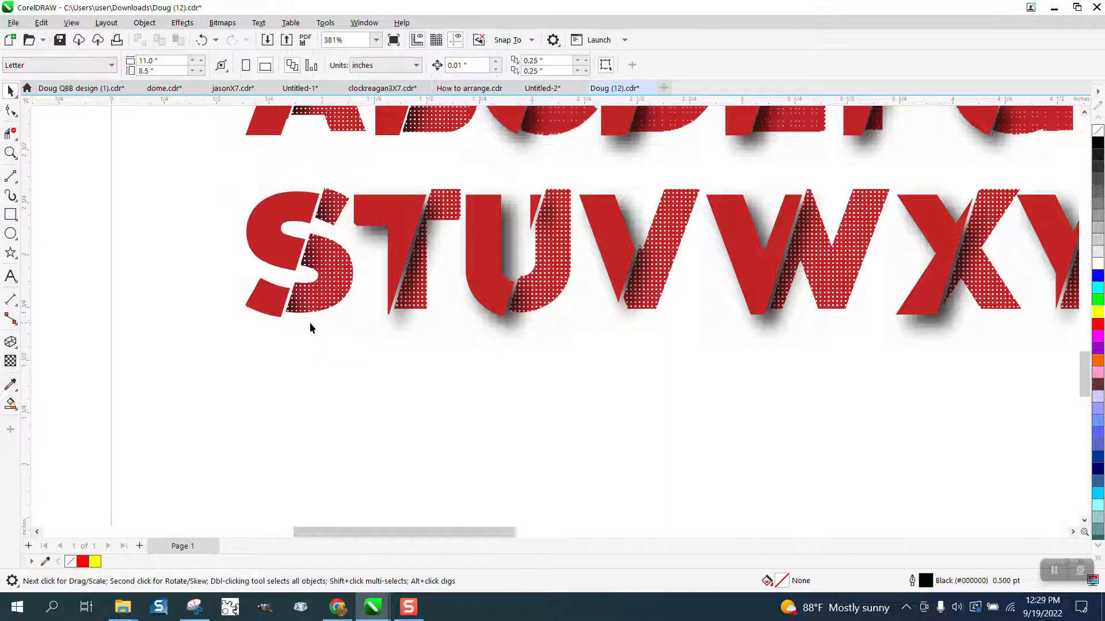
pyautogui.click(400, 254)
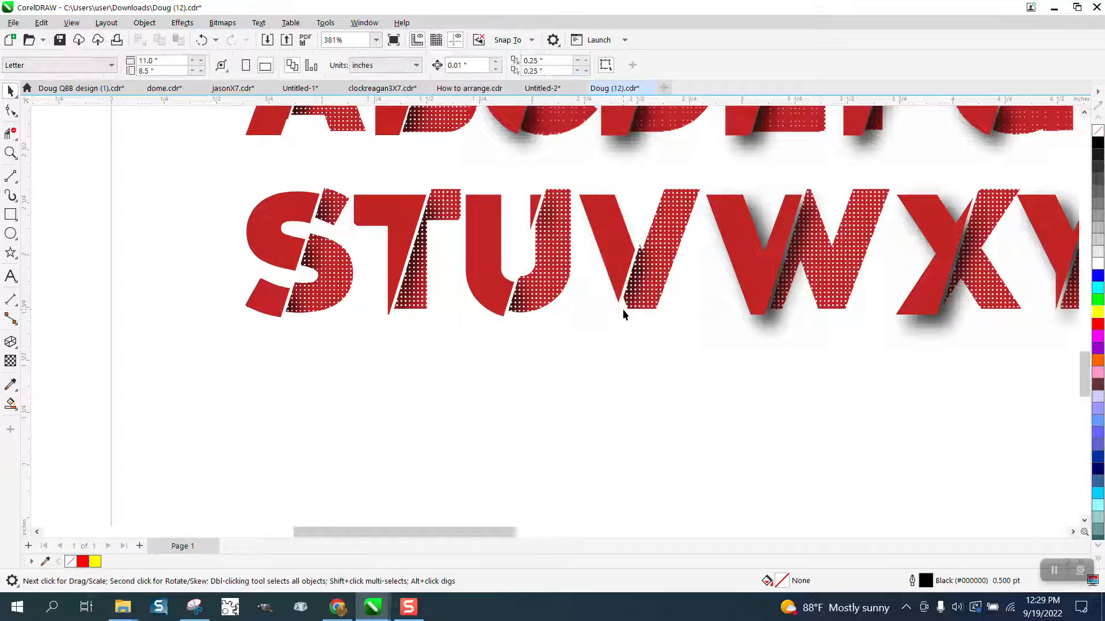
pyautogui.scroll(-3)
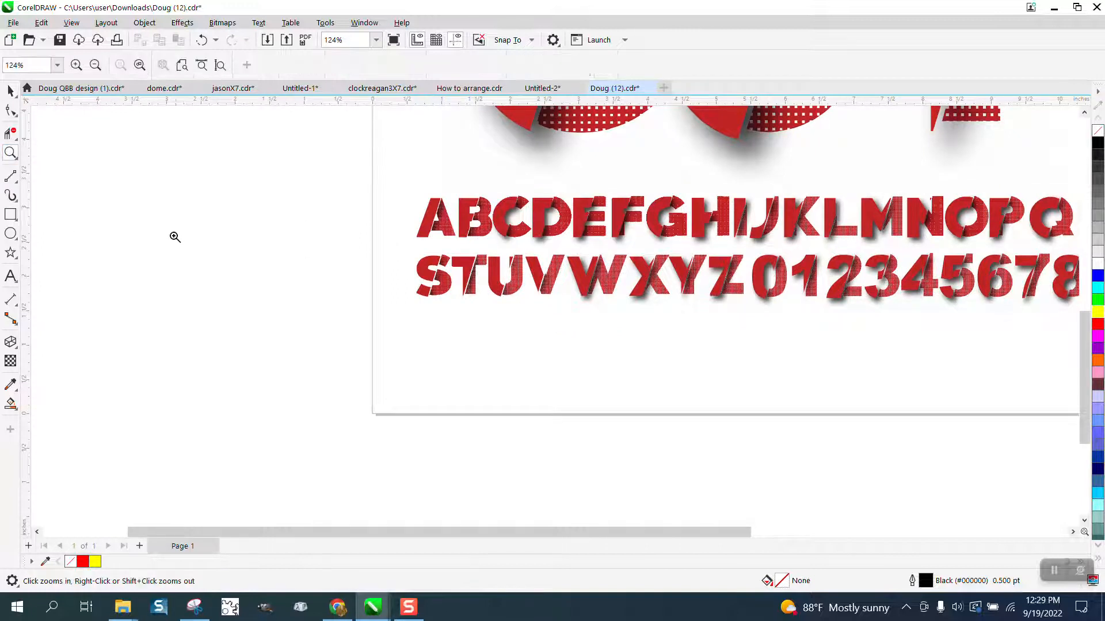
# - Zoom in and scroll around the right end of the alphabet near the R and 9
pyautogui.click(458, 270)
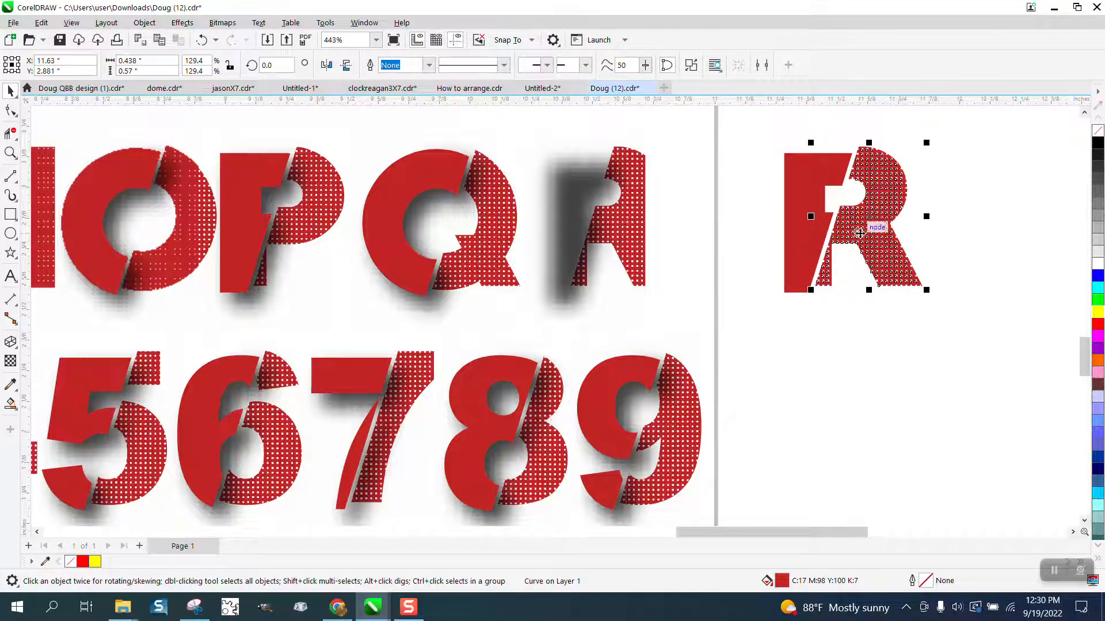
pyautogui.moveTo(712, 282)
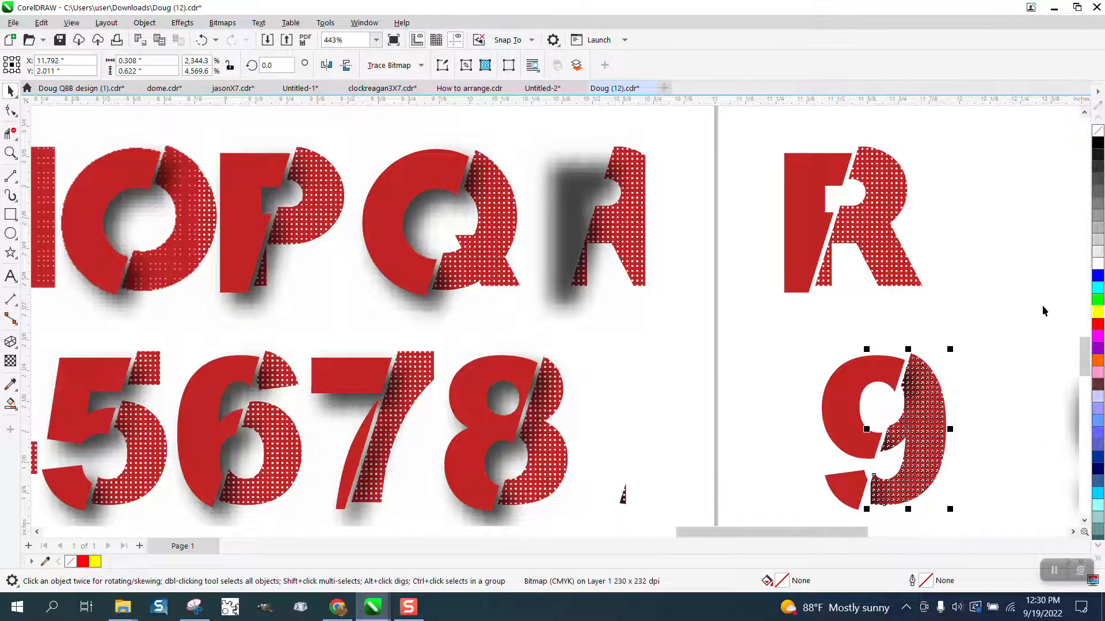
pyautogui.moveTo(1049, 353)
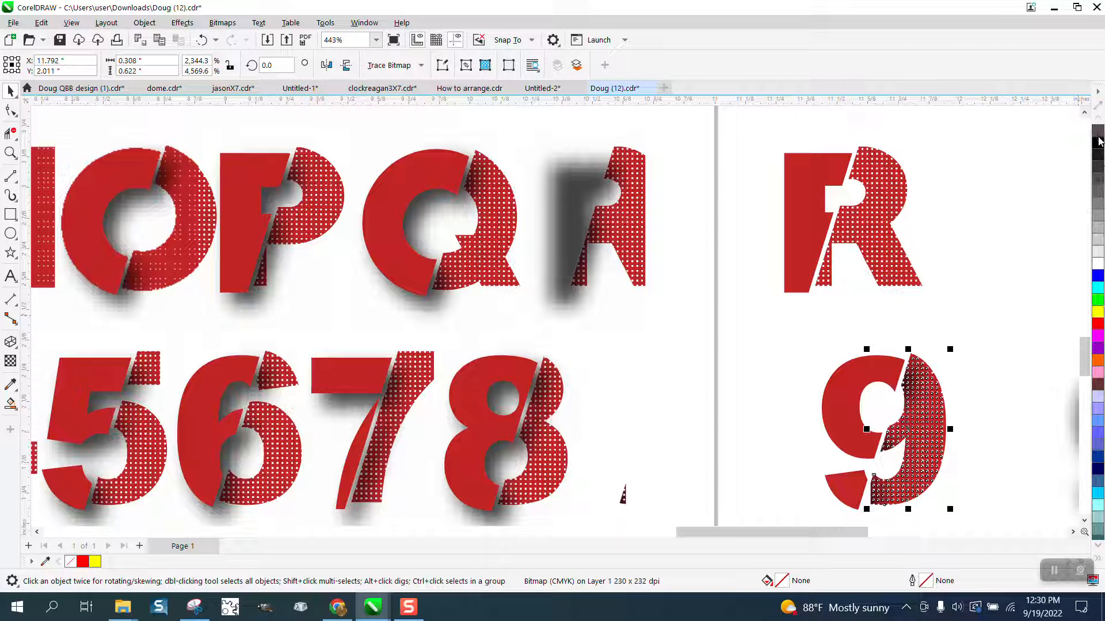
pyautogui.moveTo(824, 398)
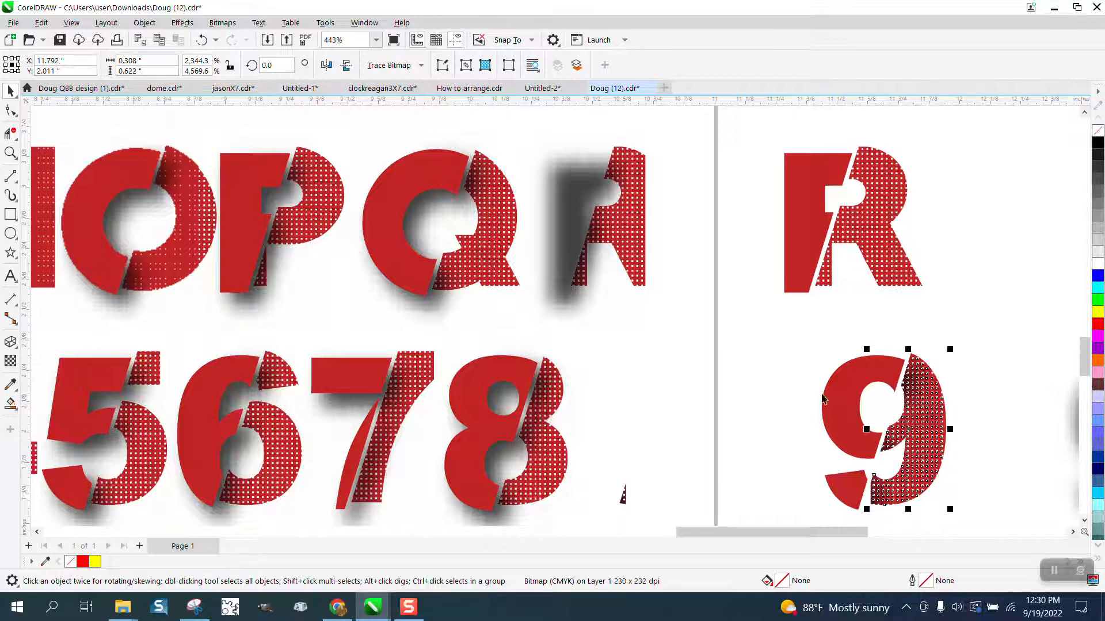
pyautogui.scroll(-3)
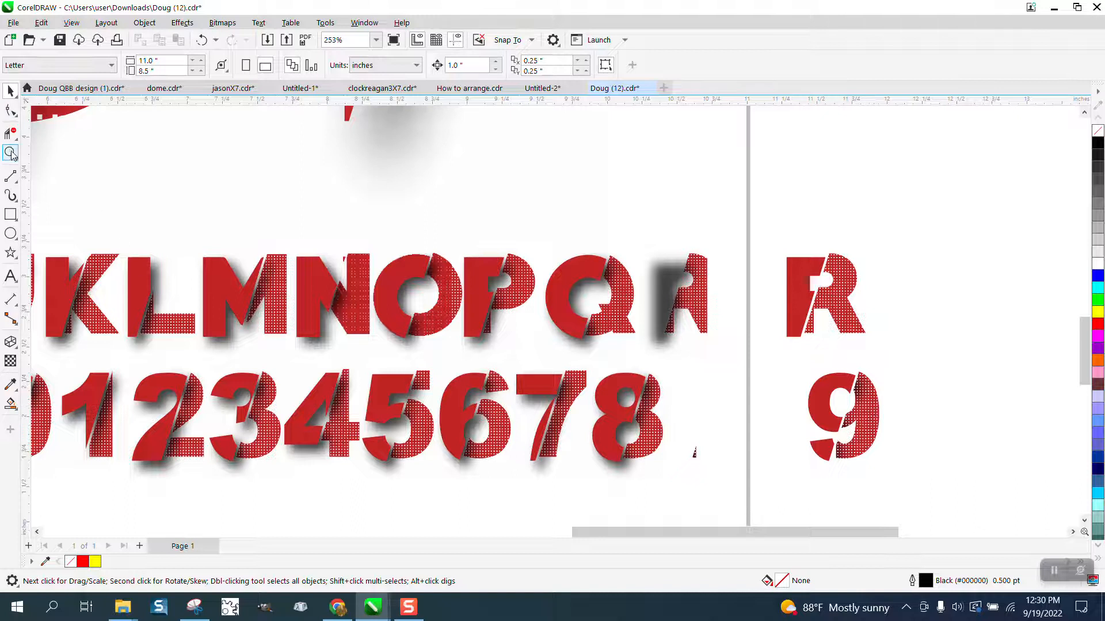
# - Zoom in on the letters C, D and E and their shadow bitmap
pyautogui.click(844, 417)
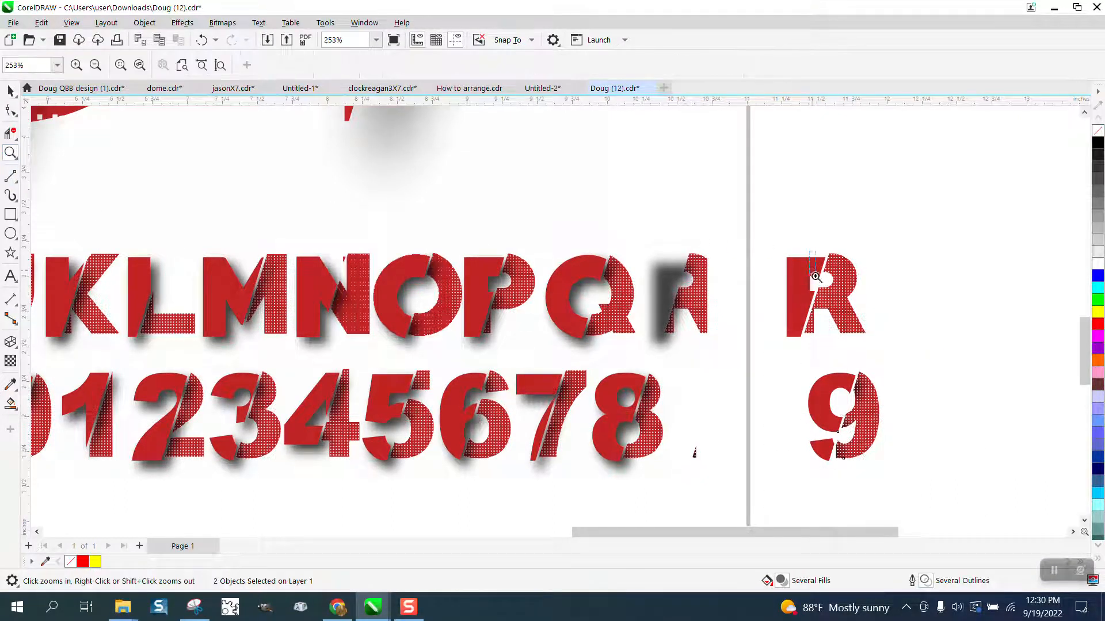
pyautogui.click(815, 276)
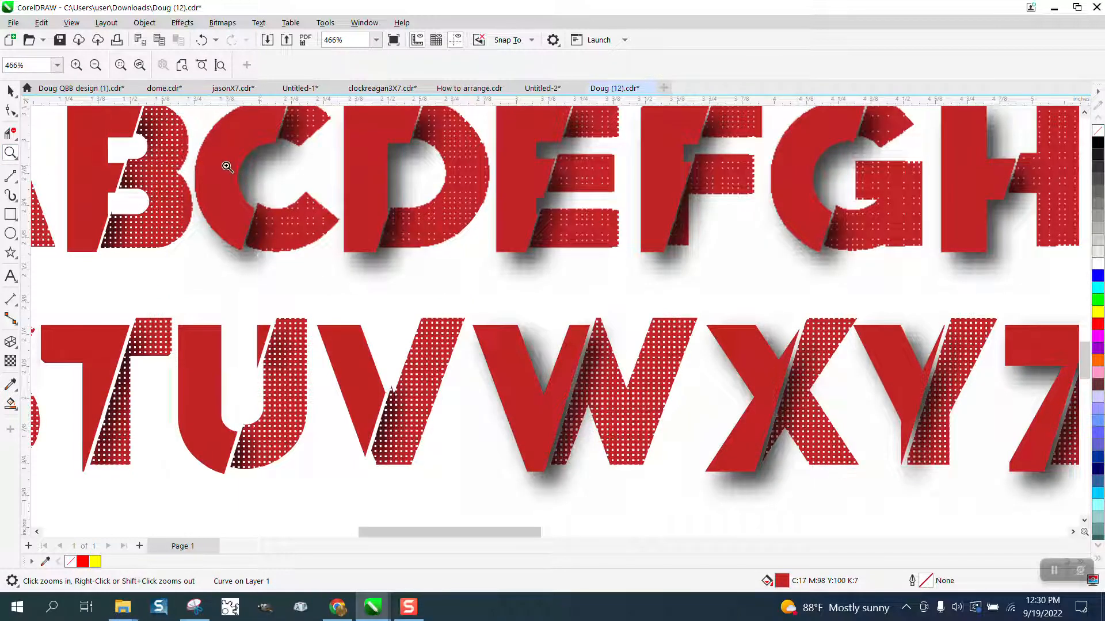
pyautogui.click(226, 167)
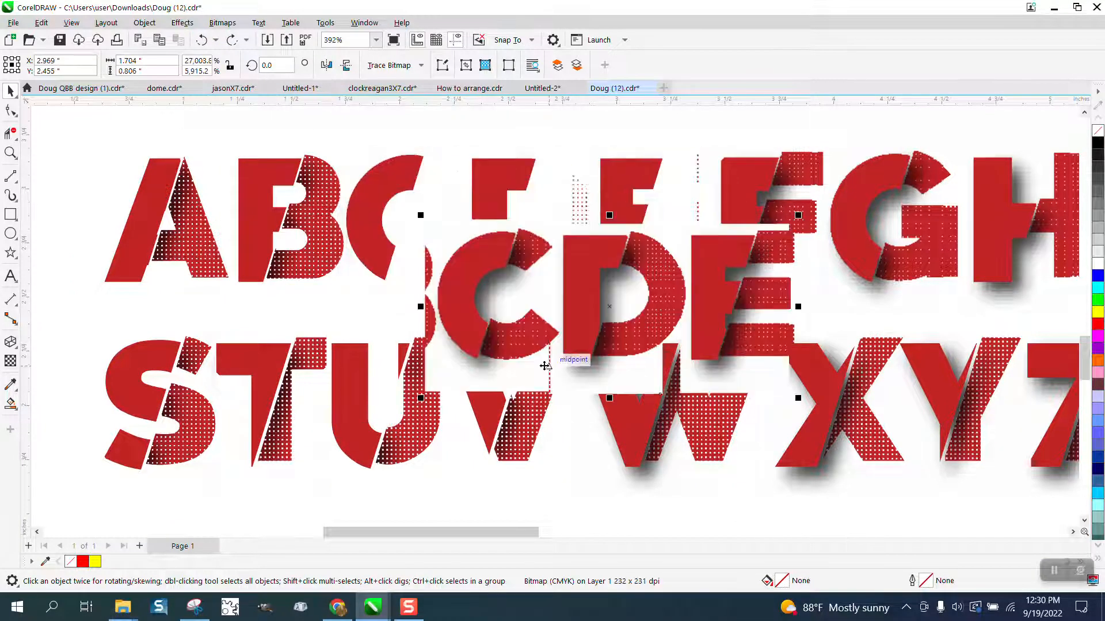
pyautogui.scroll(-3)
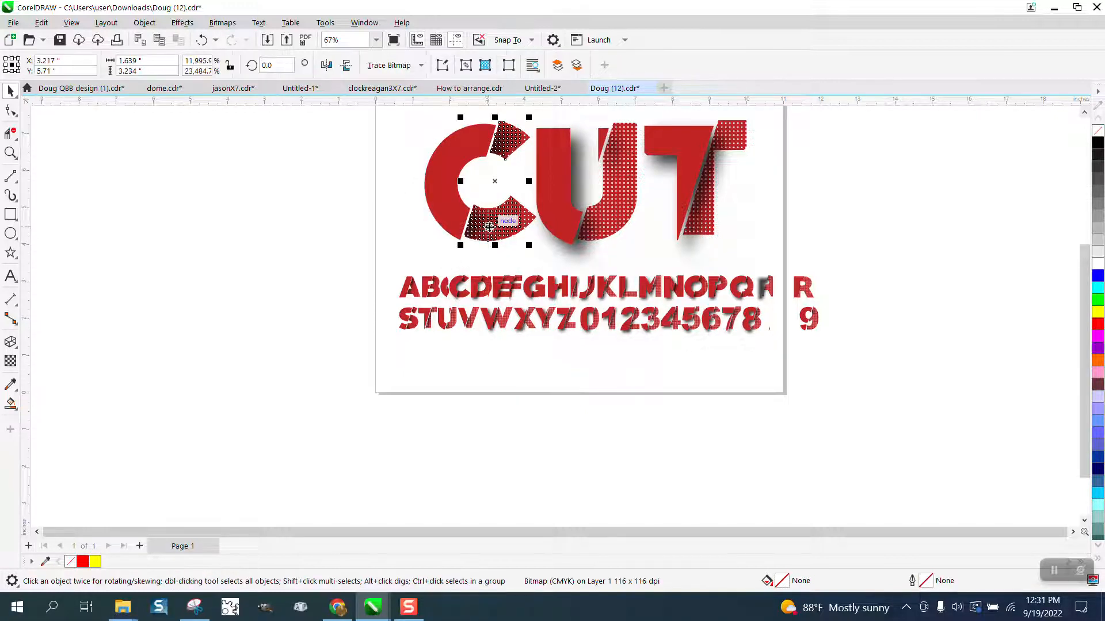
# - Move the C's shadow bitmap left off the page and the U's shadow right of CUT
pyautogui.moveTo(493, 182); pyautogui.dragTo(307, 181)
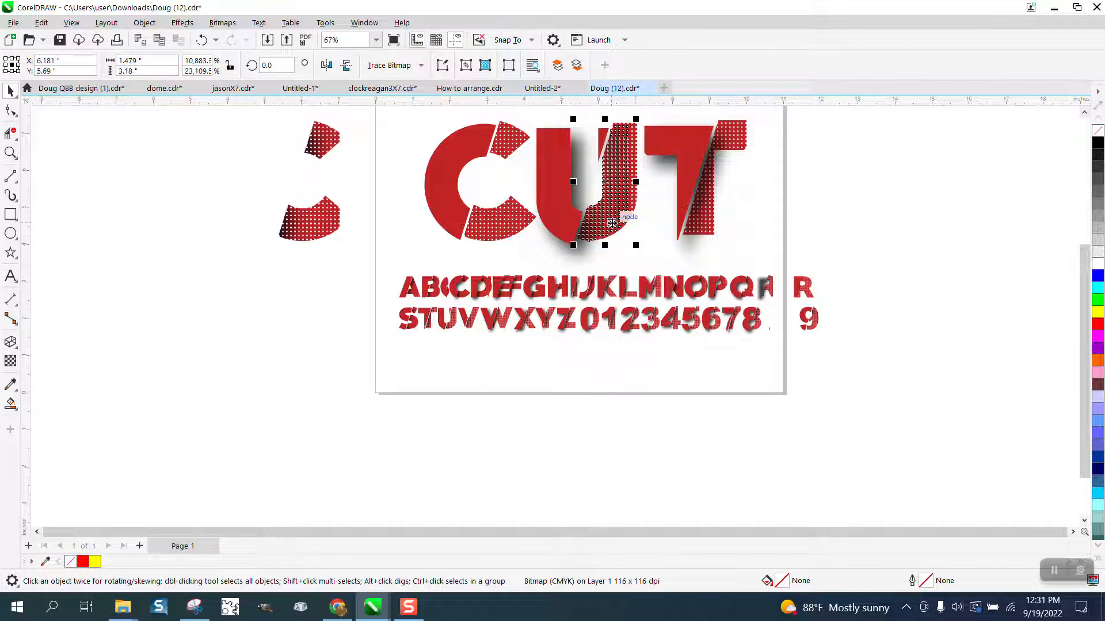
pyautogui.moveTo(604, 182); pyautogui.dragTo(752, 182)
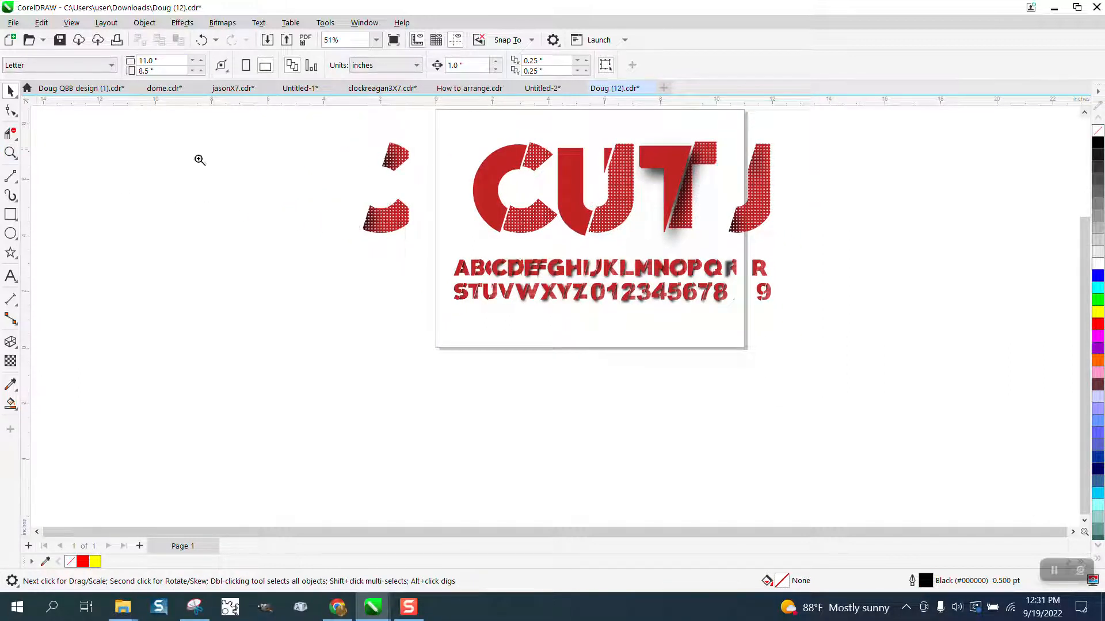
pyautogui.click(200, 160)
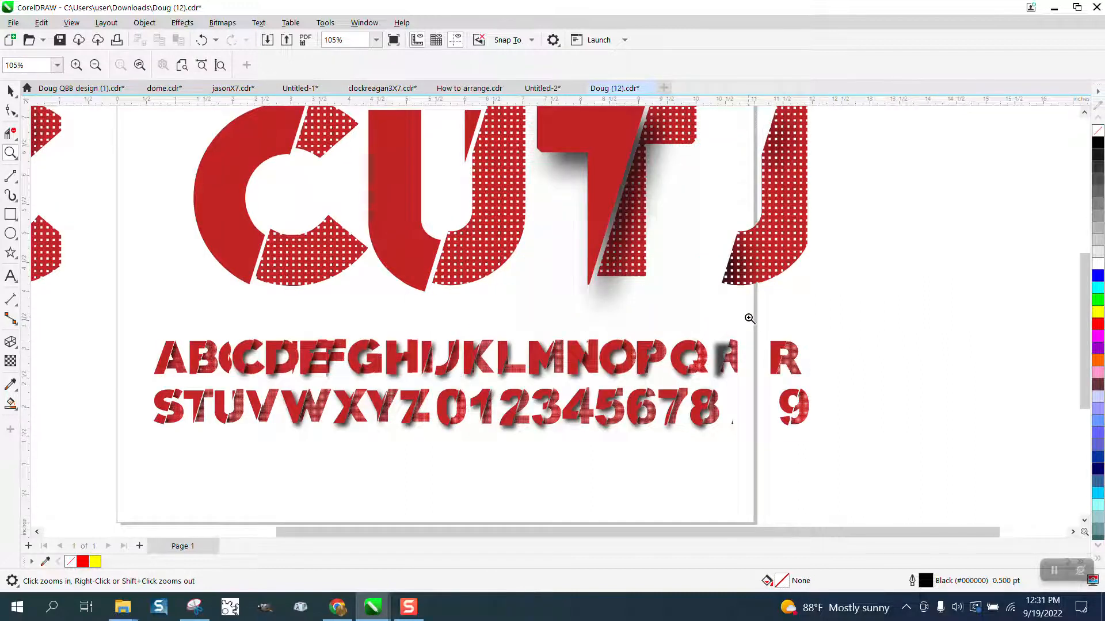